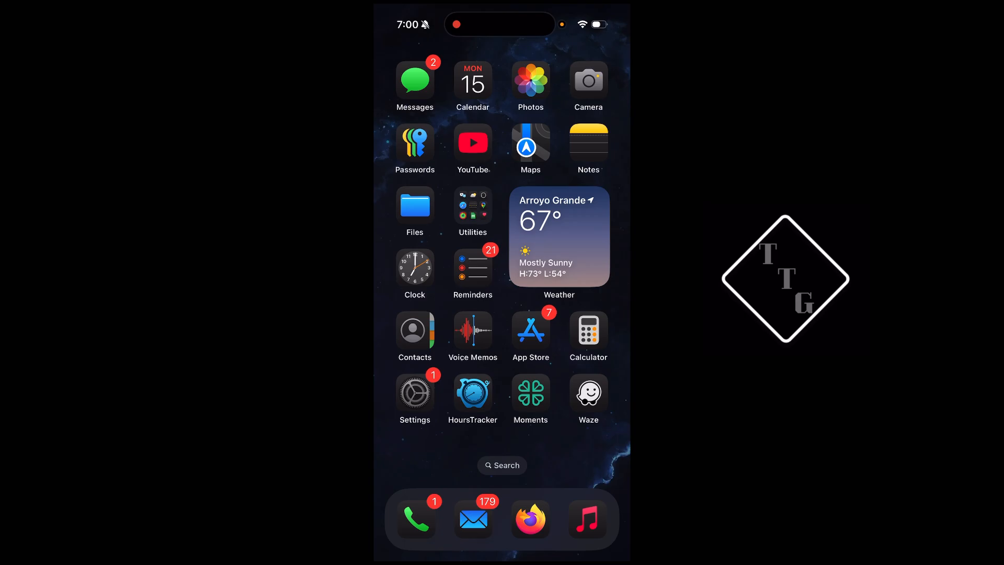
# Launch the Settings app from the Home Screen to reach the main settings list
pyautogui.click(414, 392)
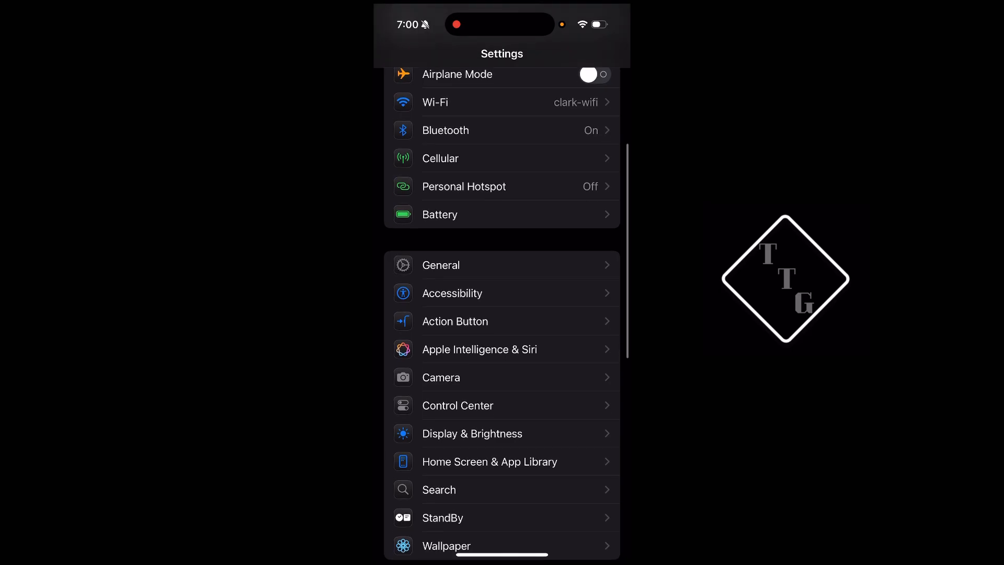
# Go through General to Software Update and into Automatic Updates, showing the iOS 18.7 update
pyautogui.click(440, 265)
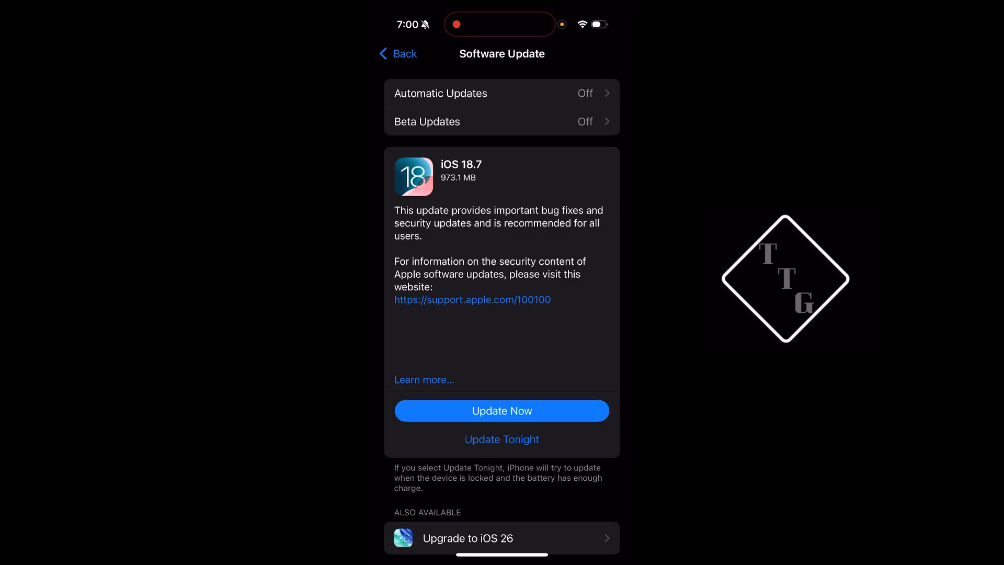
pyautogui.scroll(3)
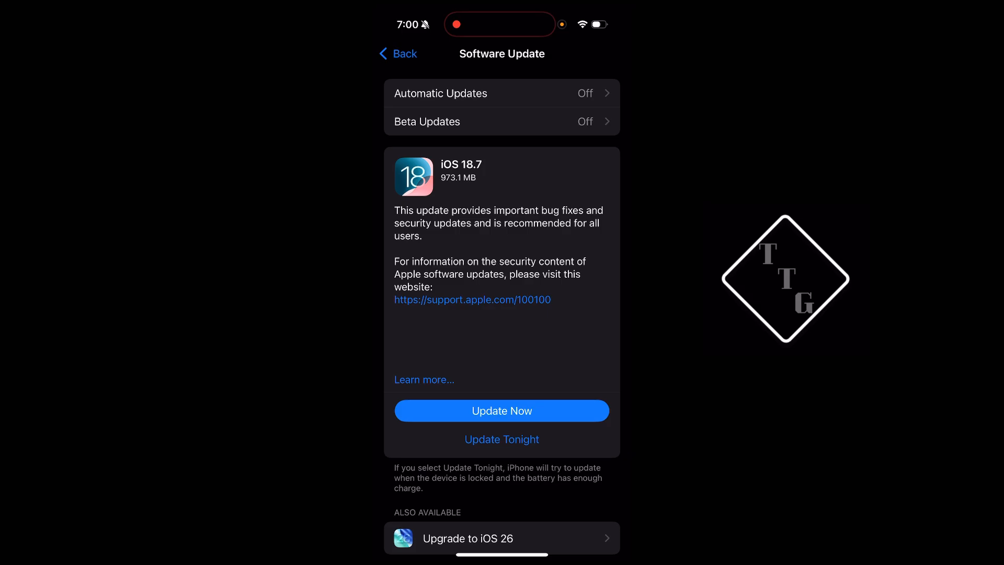
pyautogui.click(502, 93)
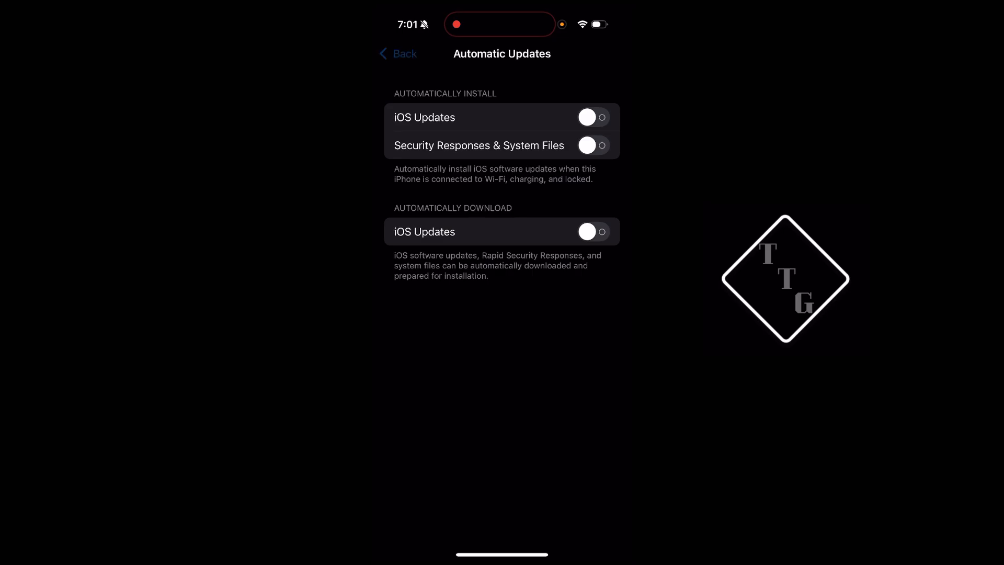
# Confirm all three Automatic Updates toggles are off and go back to Software Update
pyautogui.click(398, 54)
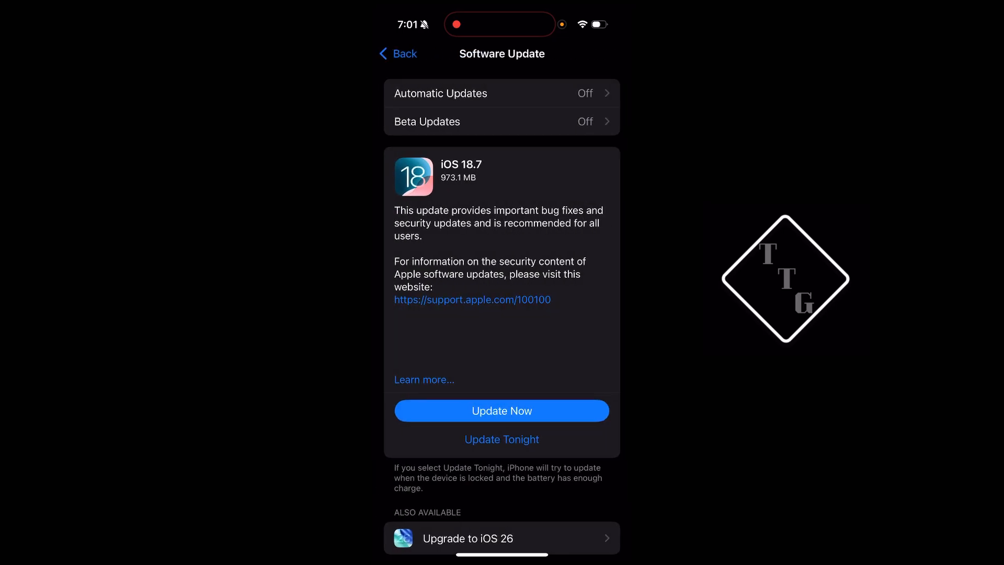